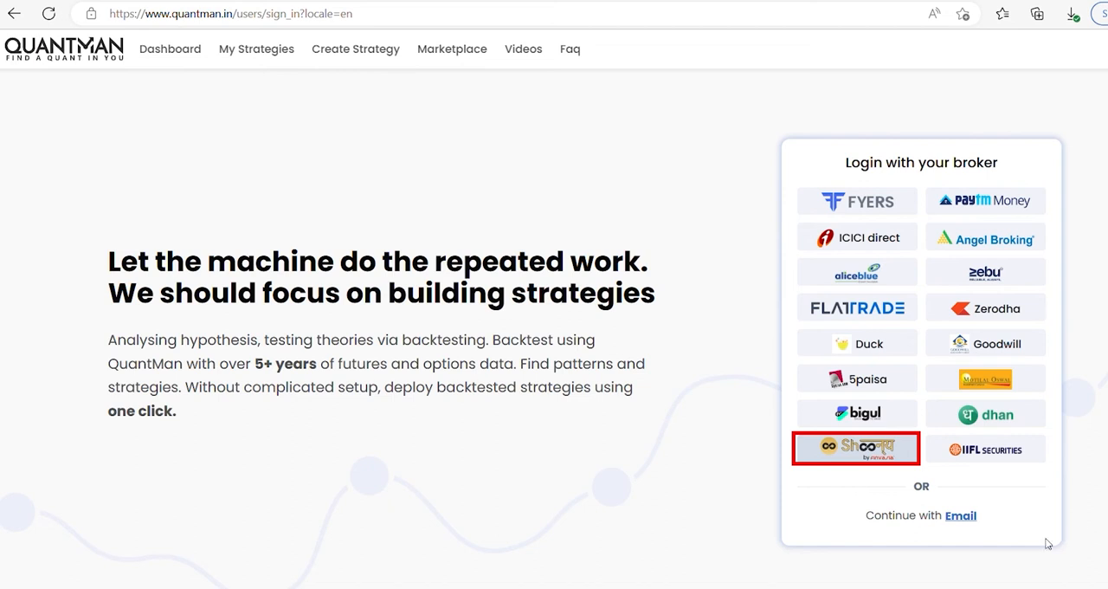
{"action": "mouse_move", "coordinate": [873, 444]}
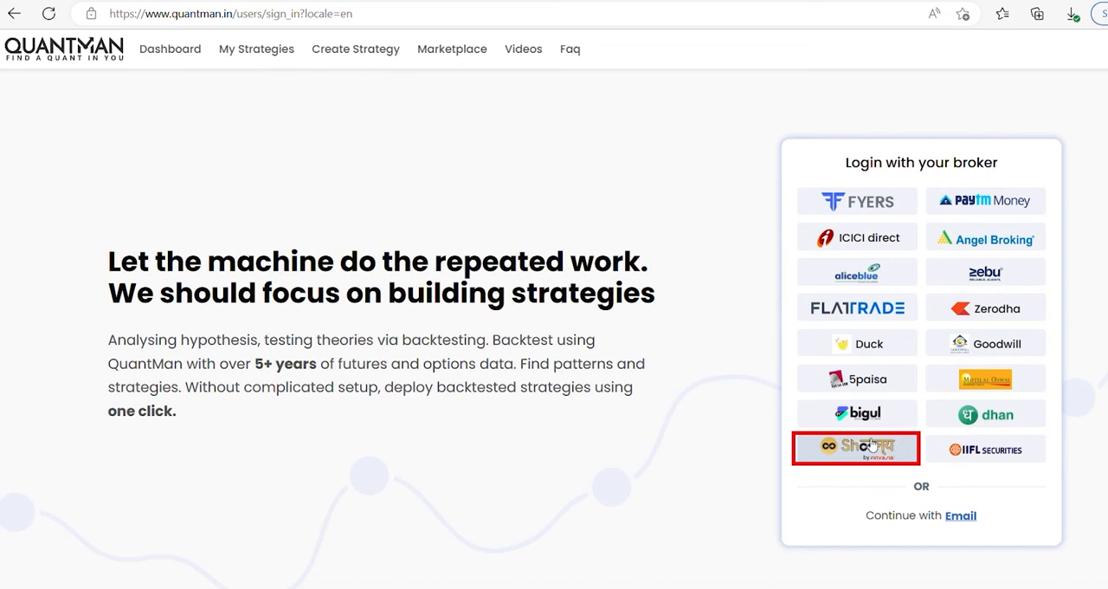
Choose the Shoonya (Finvasia) broker option under 'Login with your broker'
{"action": "left_click", "coordinate": [856, 447]}
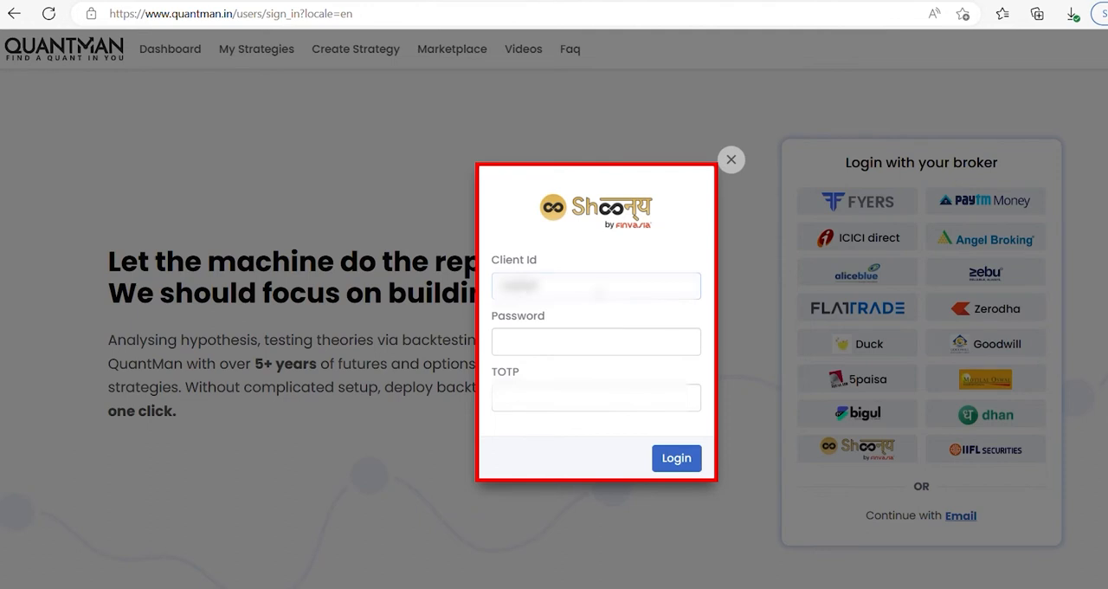
Log in to Finvasia with password and TOTP, then start a new strategy
{"action": "left_click", "coordinate": [596, 341]}
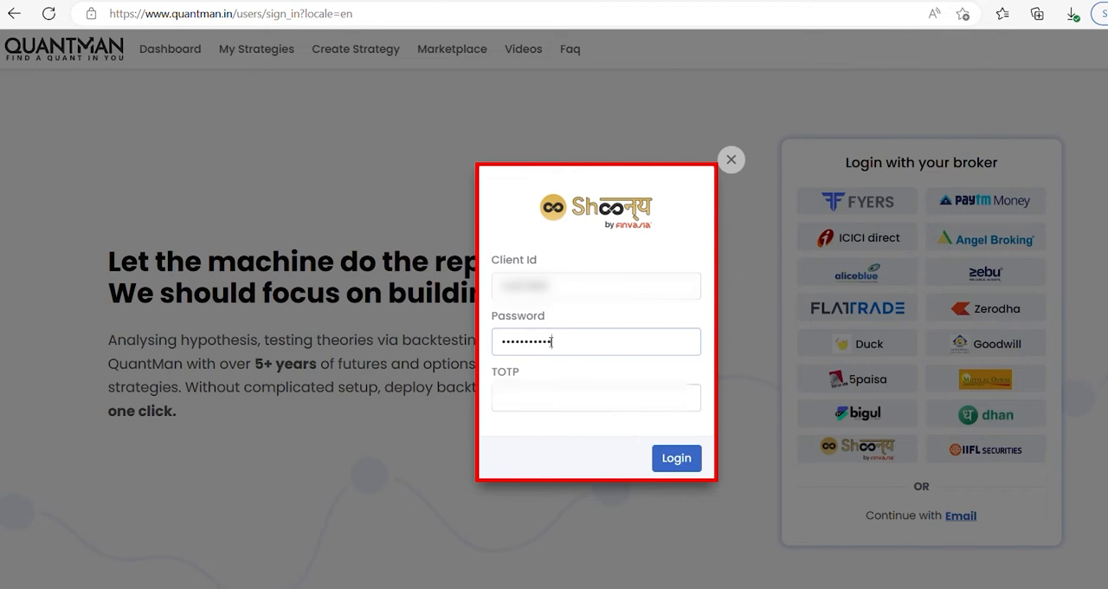
{"action": "left_click", "coordinate": [596, 396]}
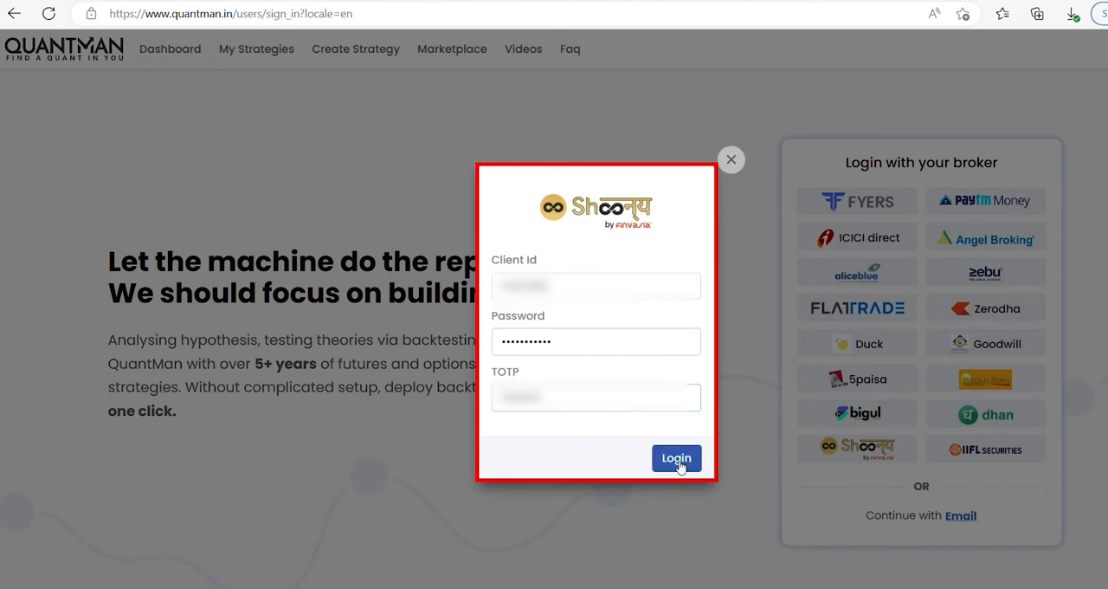
{"action": "left_click", "coordinate": [676, 457]}
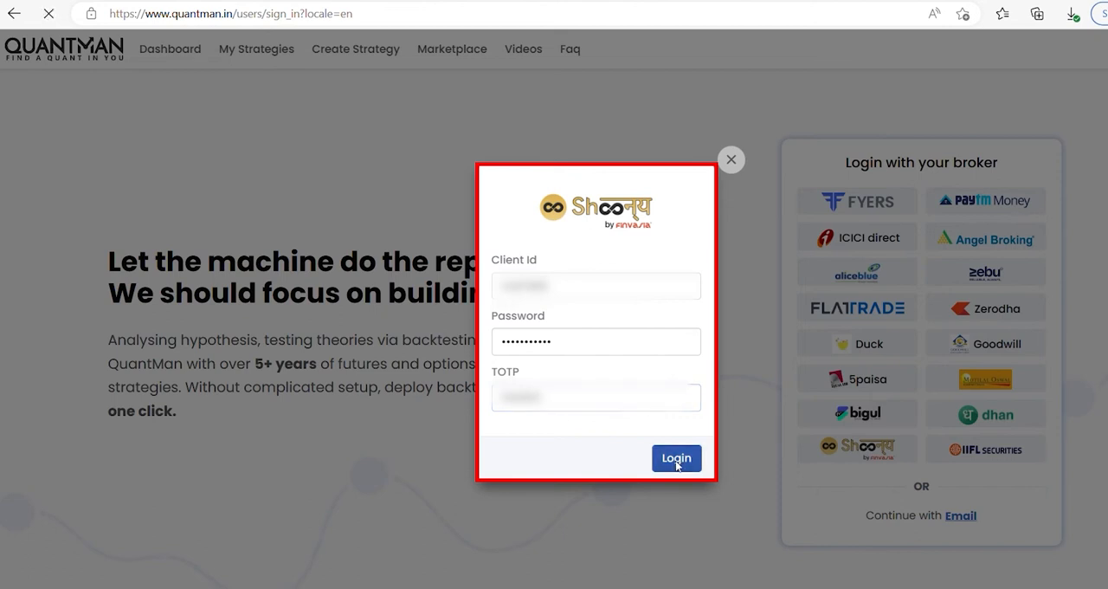
{"action": "left_click", "coordinate": [676, 457]}
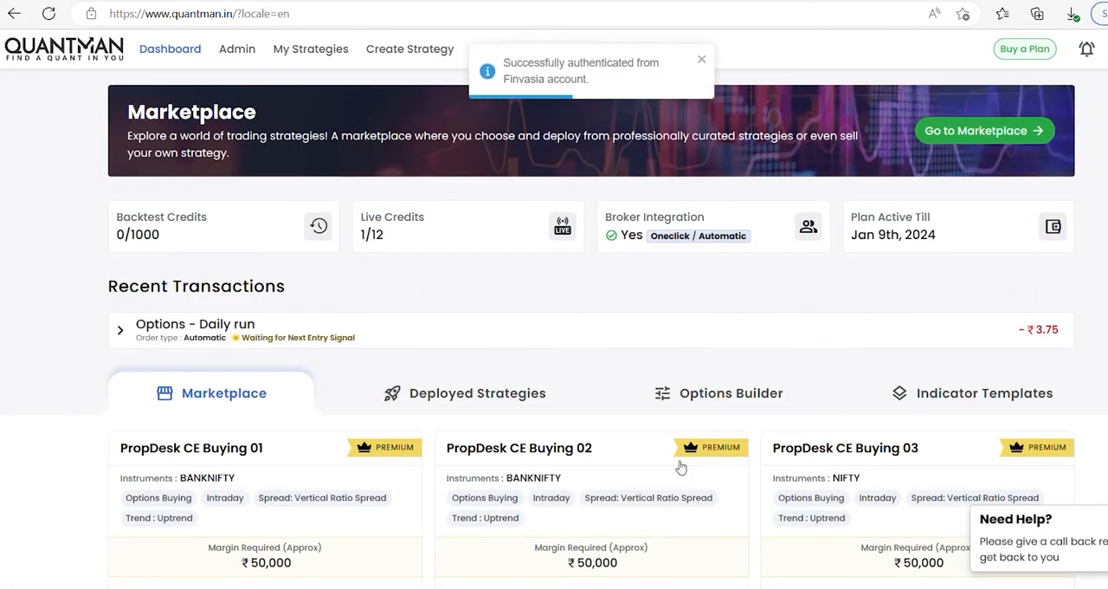
{"action": "left_click", "coordinate": [409, 49]}
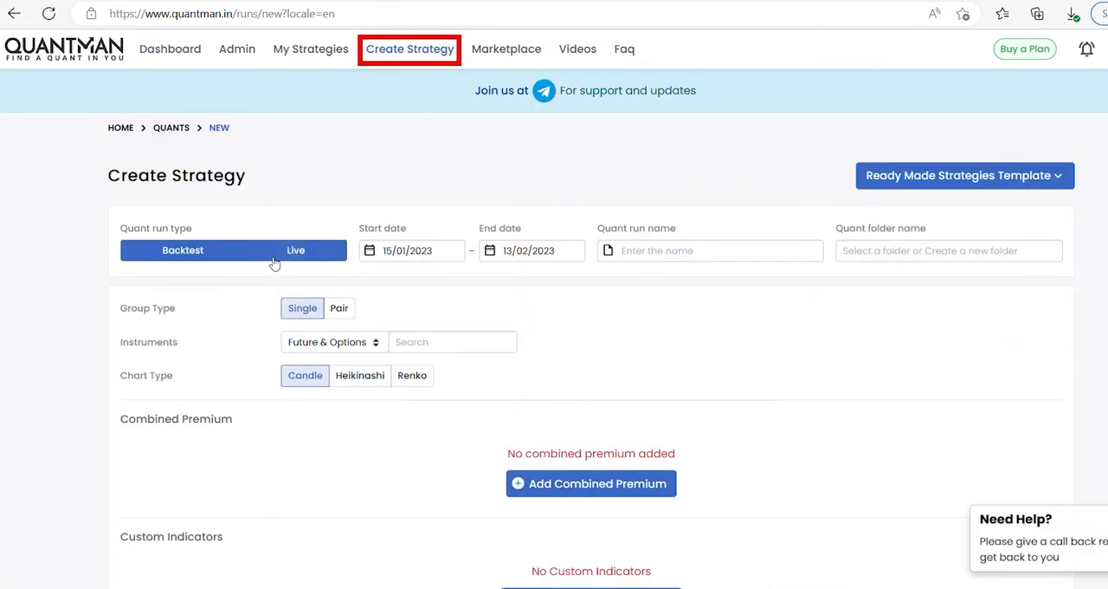
Pick 01/01/2022 as start date and 31/12/2022 as end date
{"action": "left_click", "coordinate": [411, 250]}
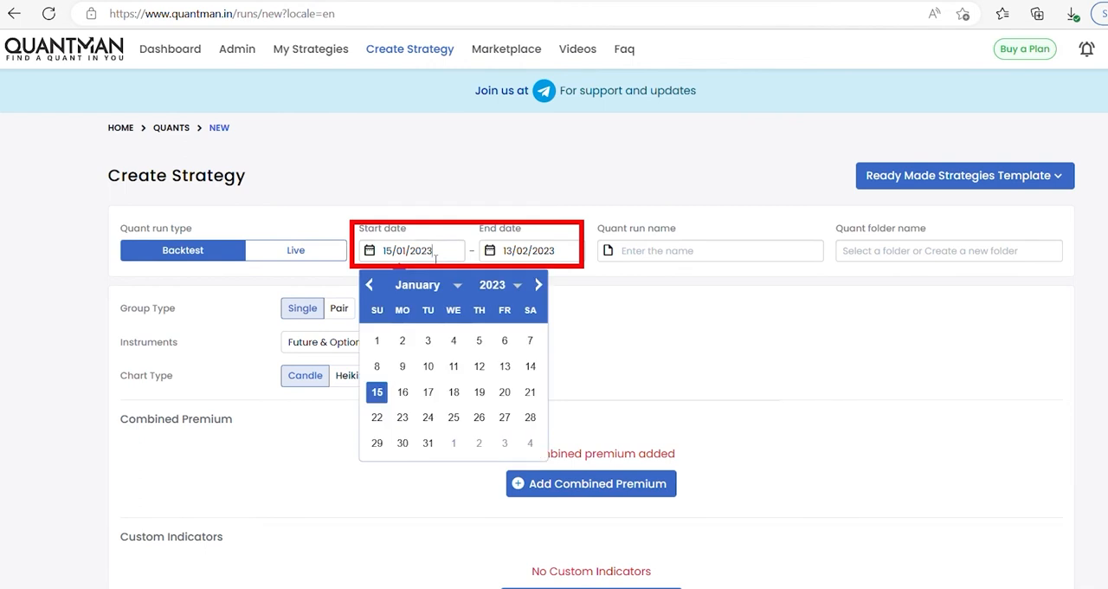
{"action": "left_click", "coordinate": [528, 250]}
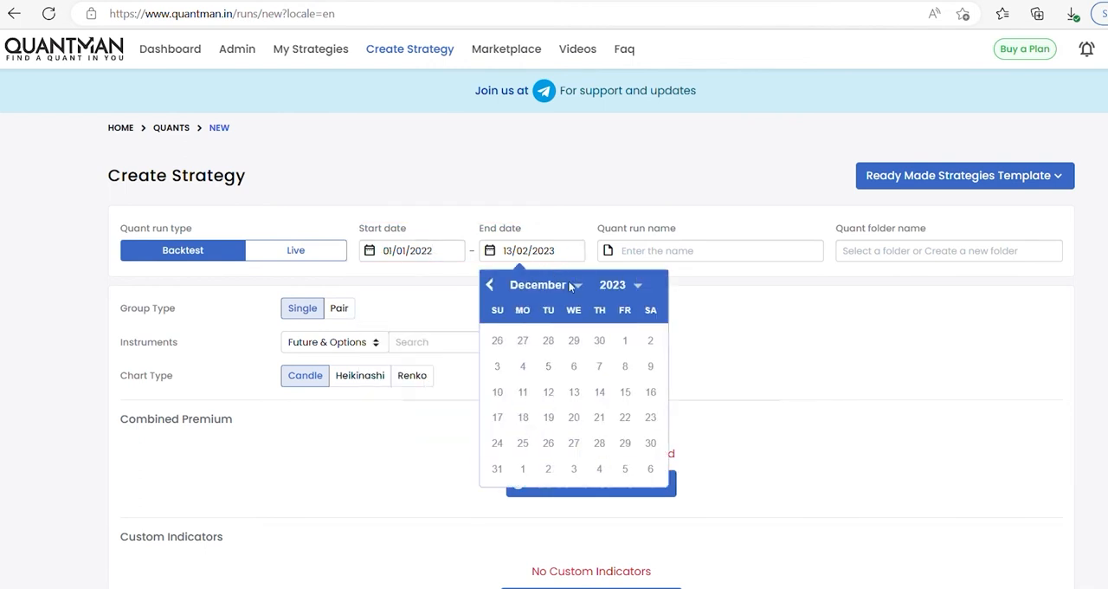
{"action": "left_click", "coordinate": [620, 284]}
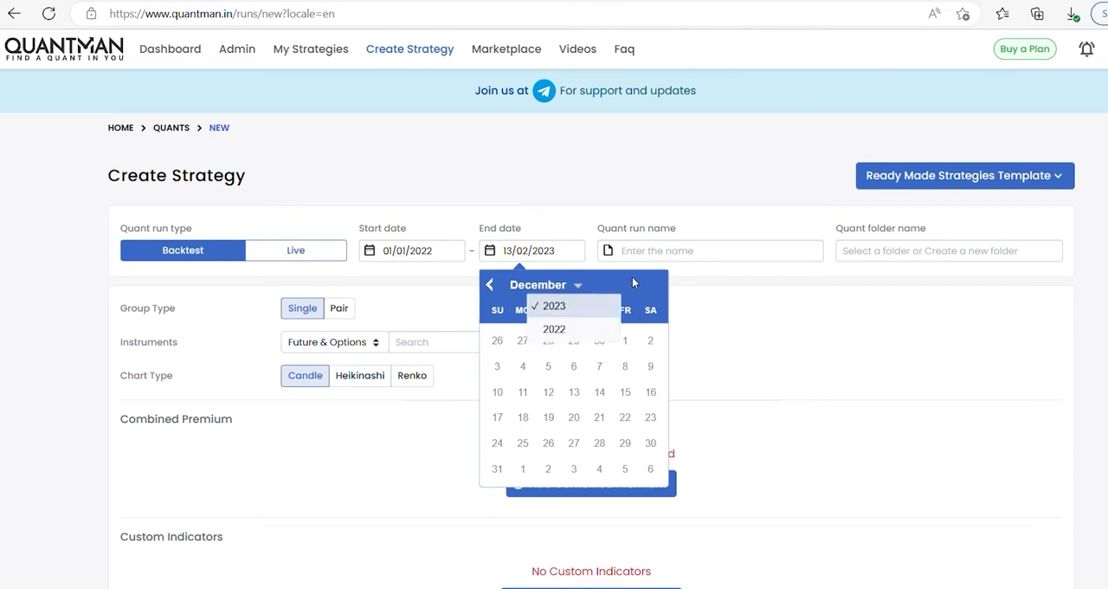
{"action": "left_click", "coordinate": [553, 328]}
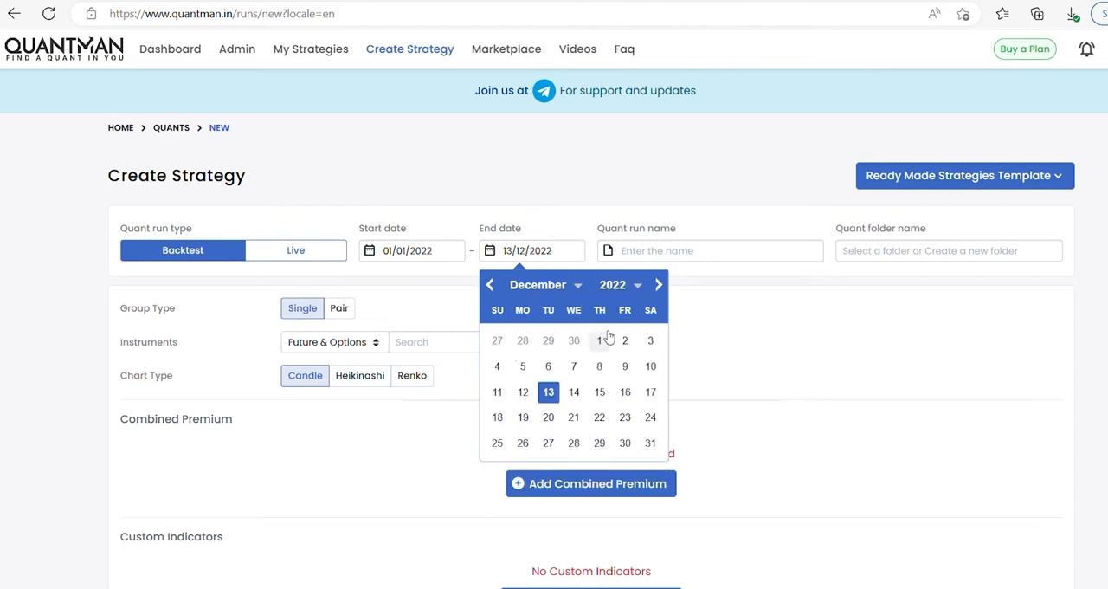
{"action": "mouse_move", "coordinate": [650, 442]}
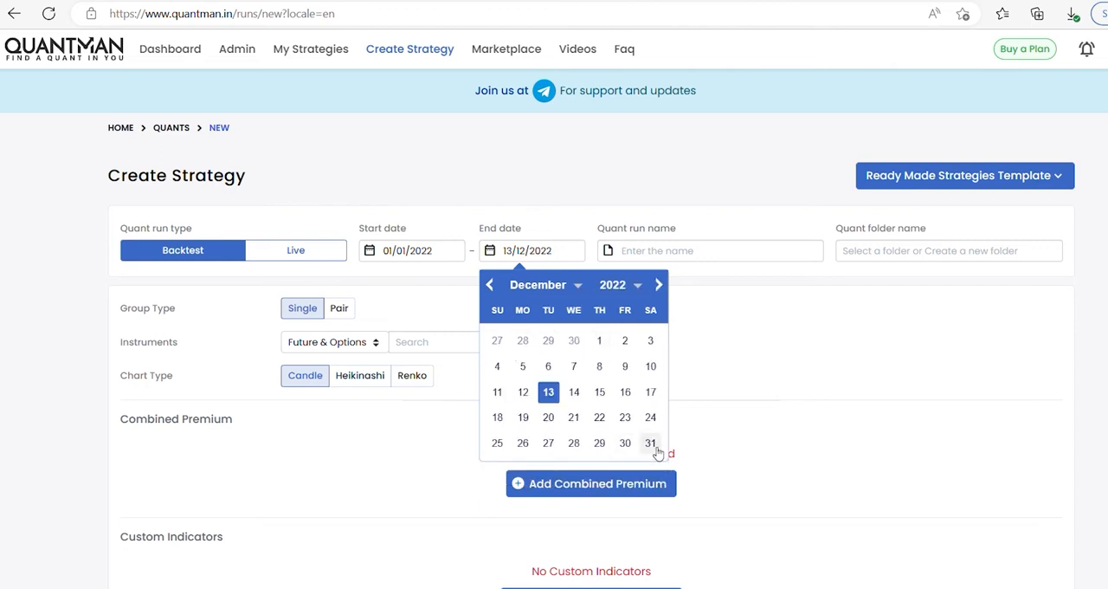
{"action": "left_click", "coordinate": [650, 442]}
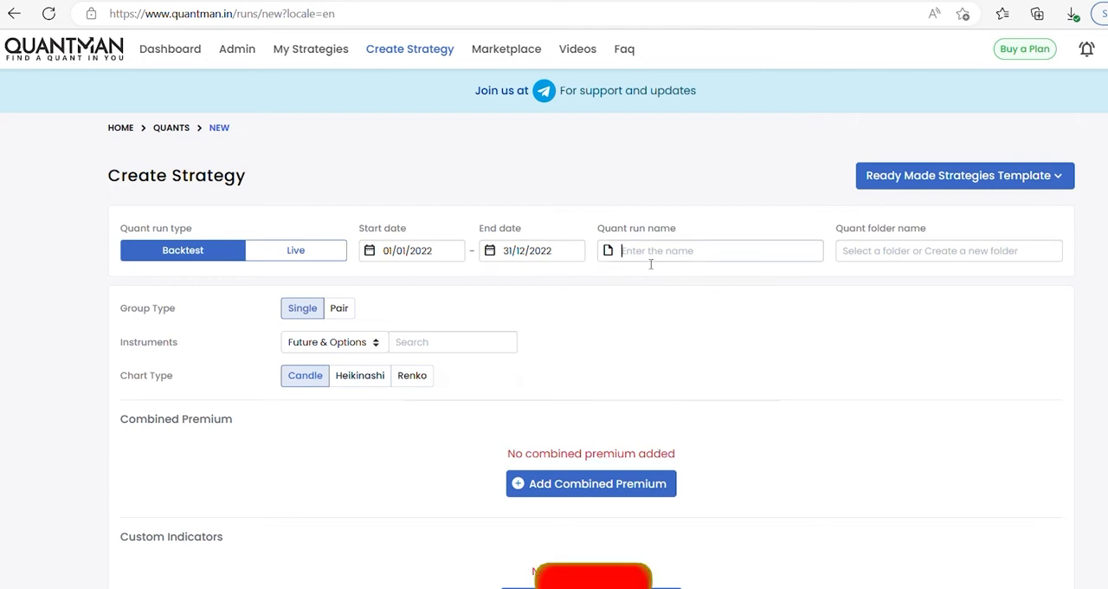
Enter the run name '9.20 stradle' and add BANKNIFTY via an instrument search for 'bank'
{"action": "type", "text": "i"}
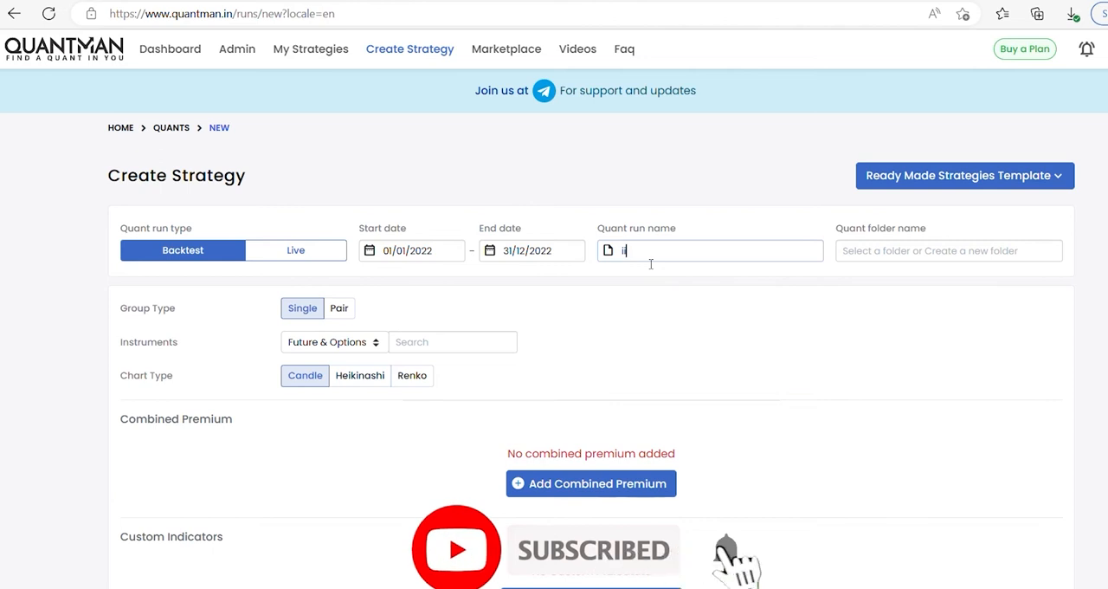
{"action": "type", "text": "9"}
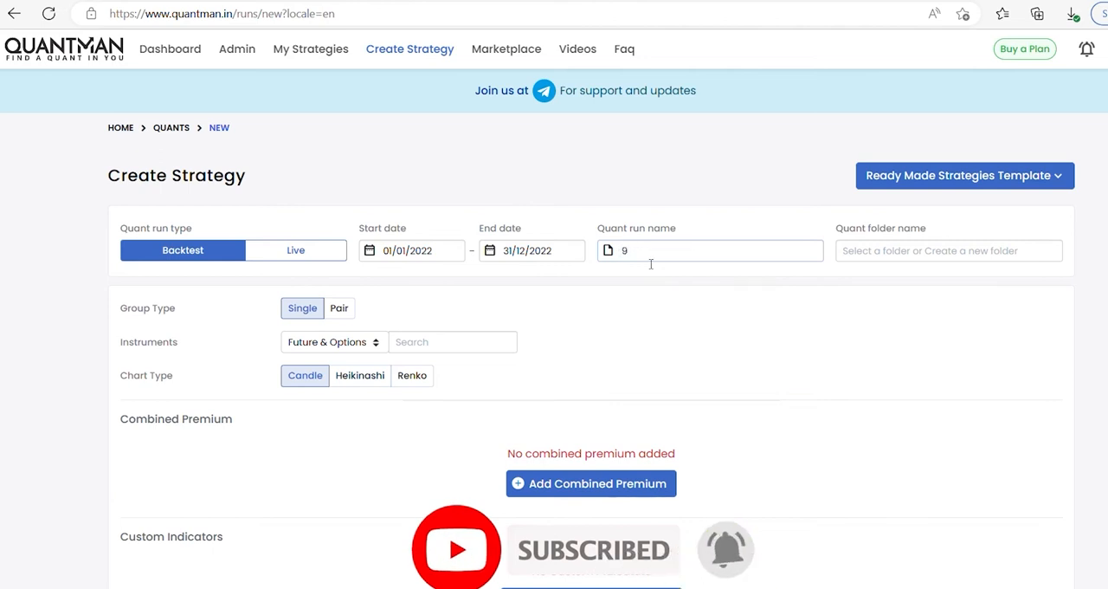
{"action": "type", "text": ".20"}
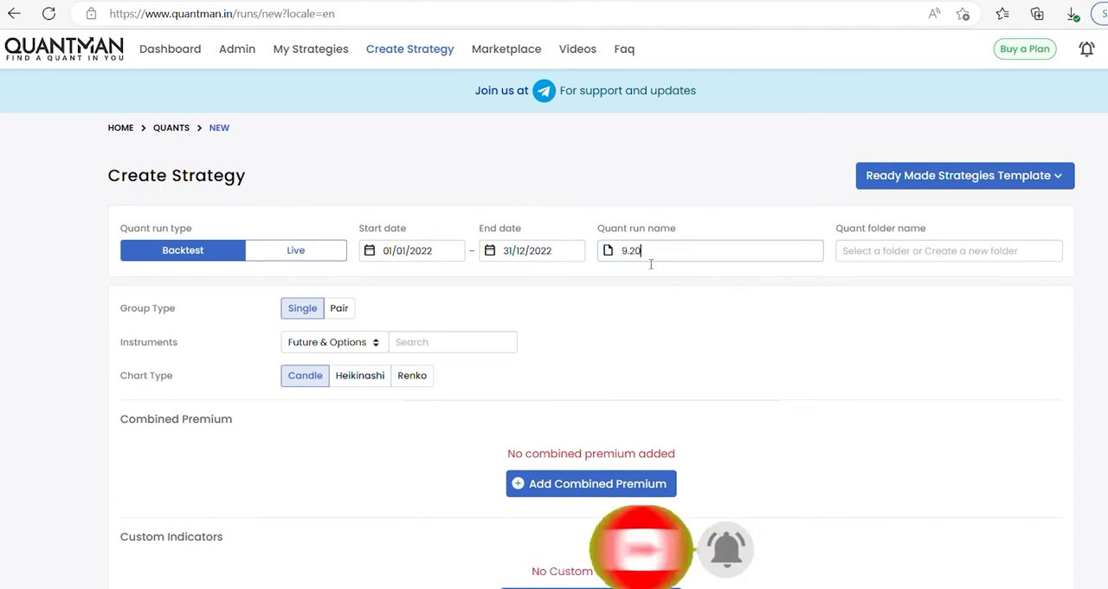
{"action": "type", "text": "straddle"}
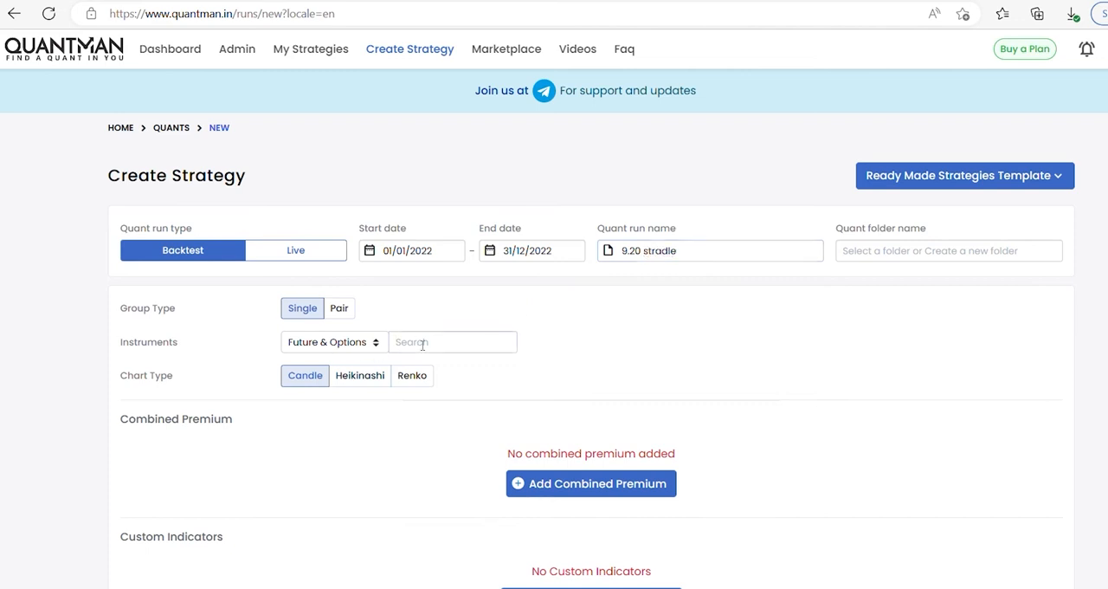
{"action": "type", "text": "bank"}
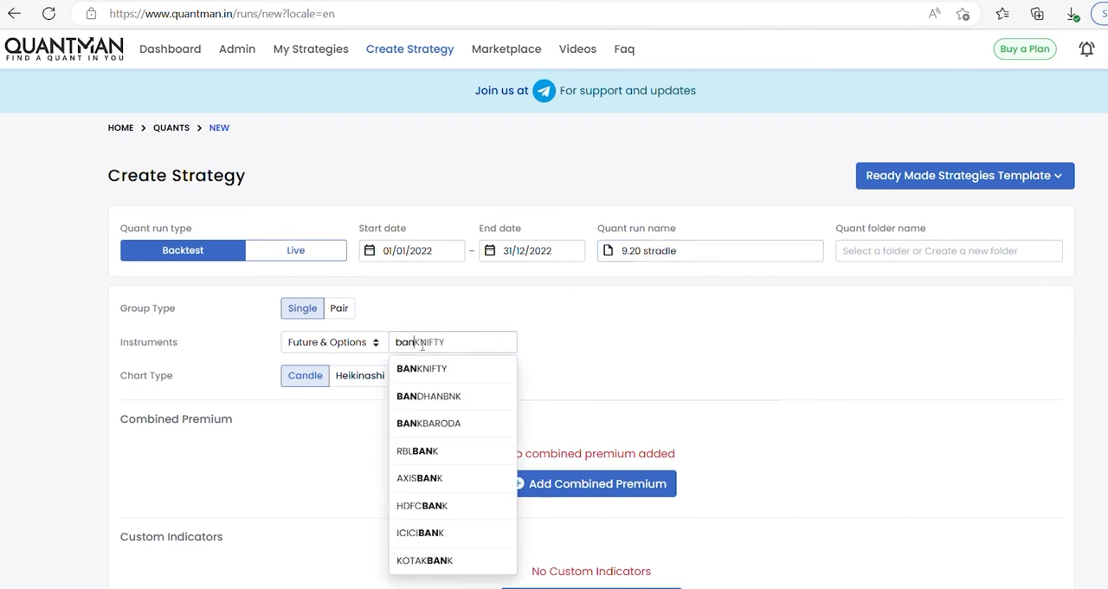
{"action": "left_click", "coordinate": [422, 368]}
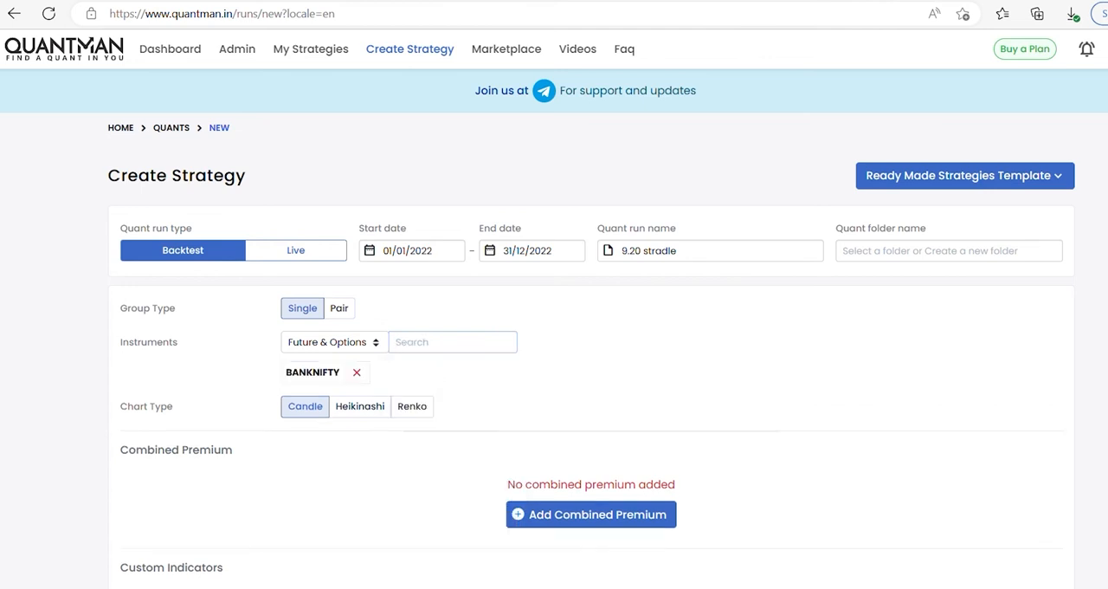
Save the entry condition as Time Of Day equalTo 09:20
{"action": "scroll", "scroll_direction": "down", "scroll_amount": 3}
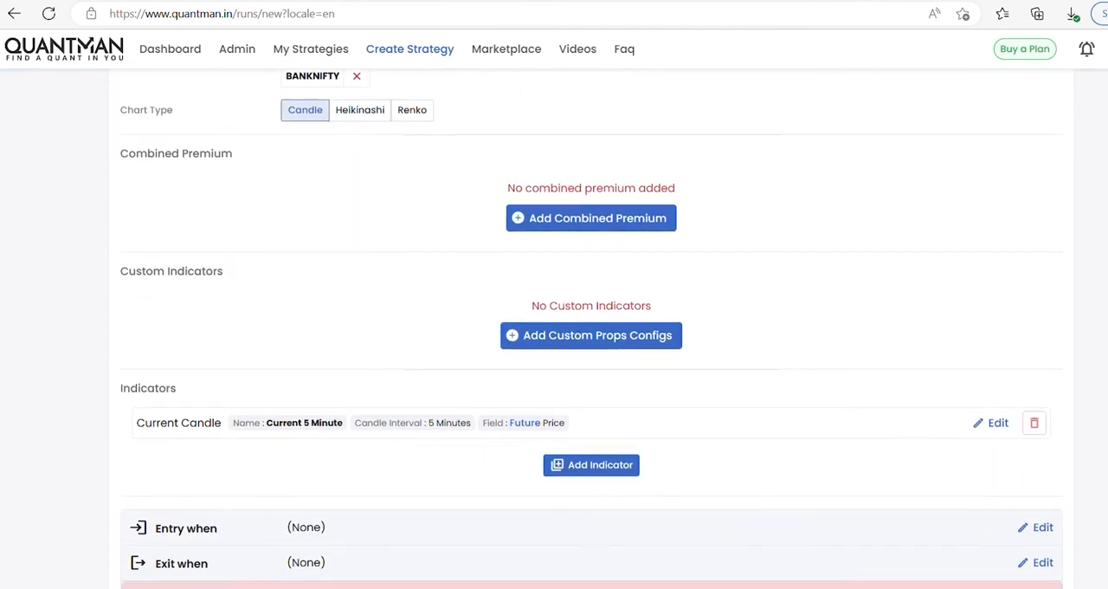
{"action": "scroll", "scroll_direction": "down", "scroll_amount": 3}
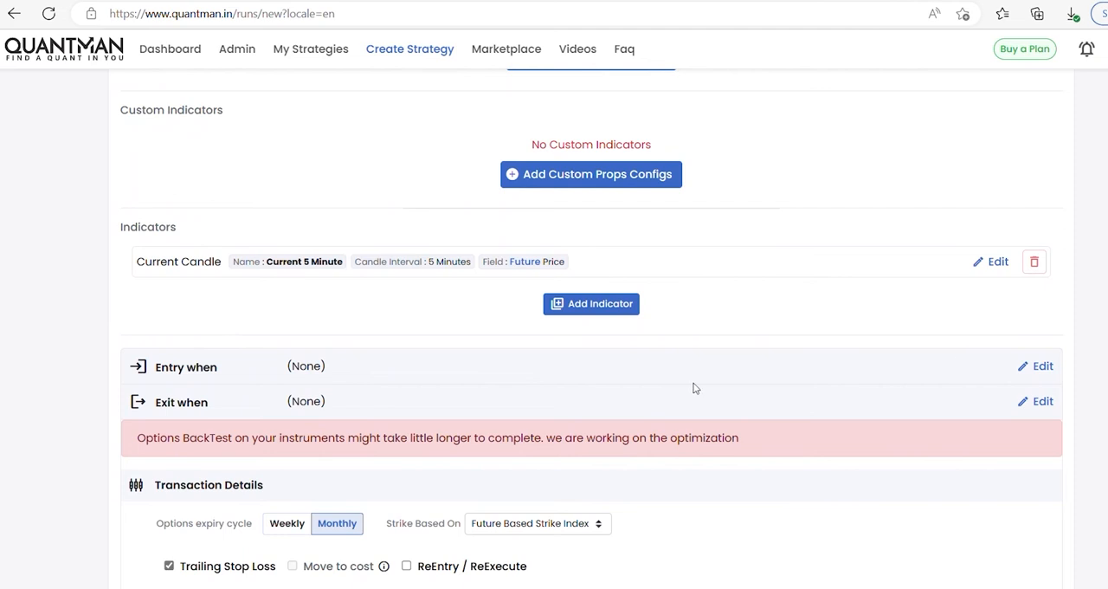
{"action": "left_click", "coordinate": [1042, 365]}
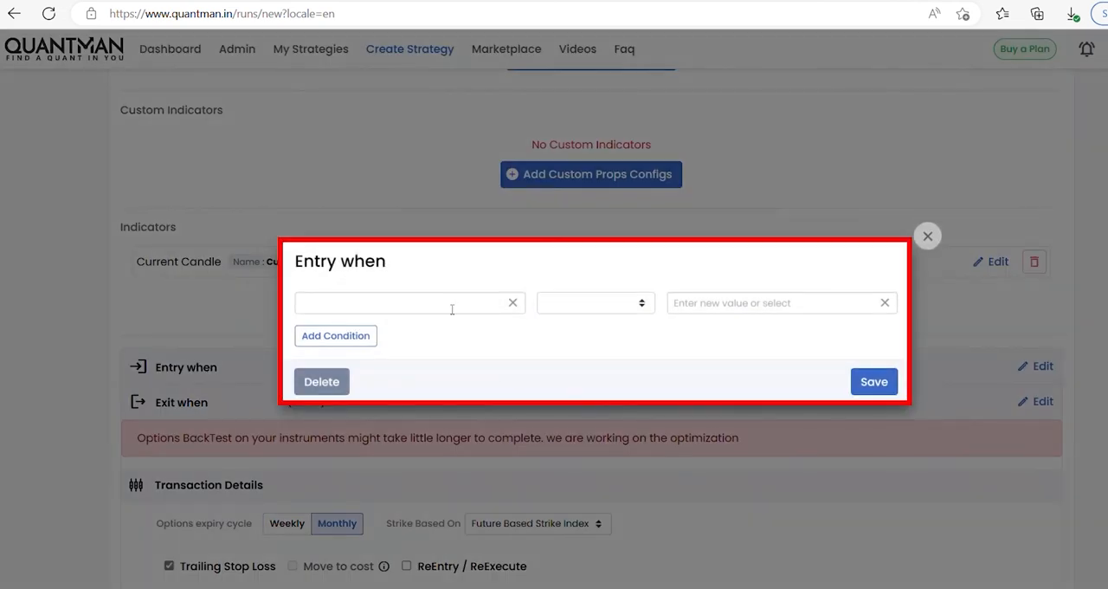
{"action": "left_click", "coordinate": [407, 302]}
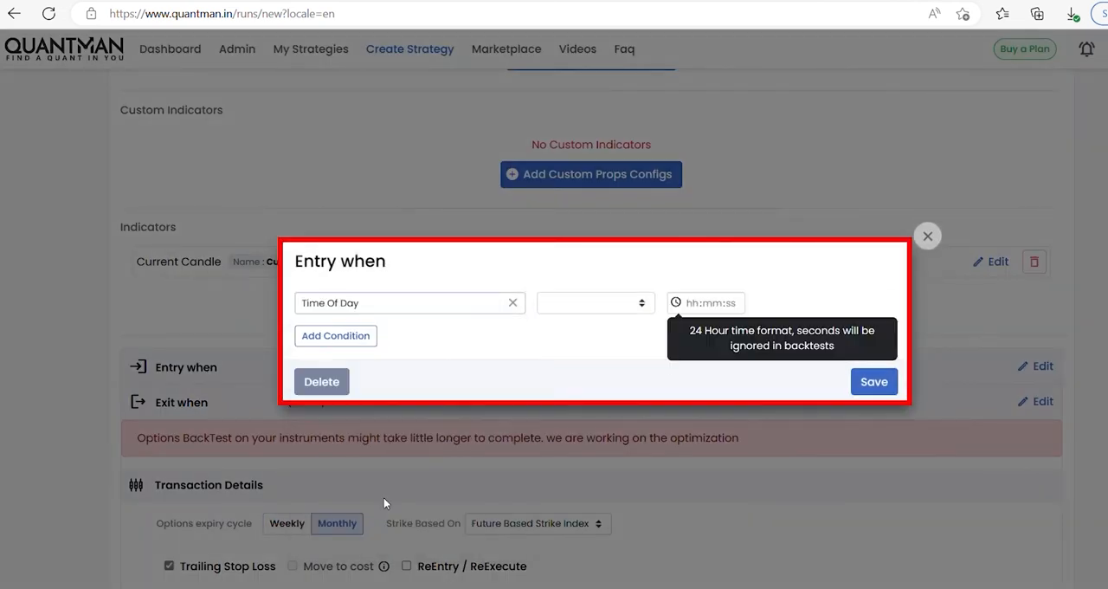
{"action": "mouse_move", "coordinate": [618, 350]}
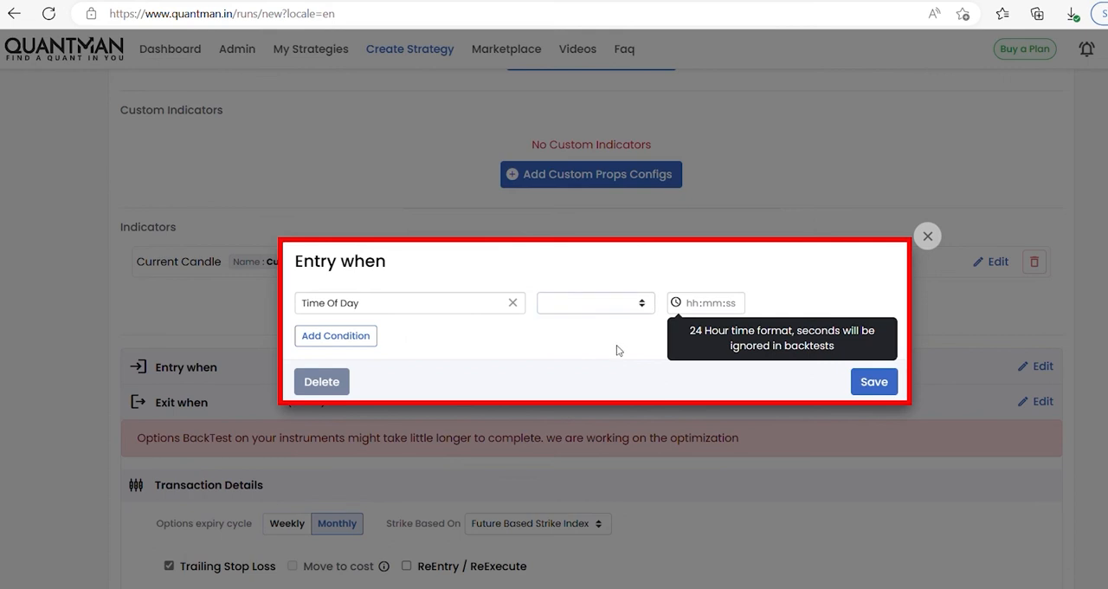
{"action": "left_click", "coordinate": [595, 302]}
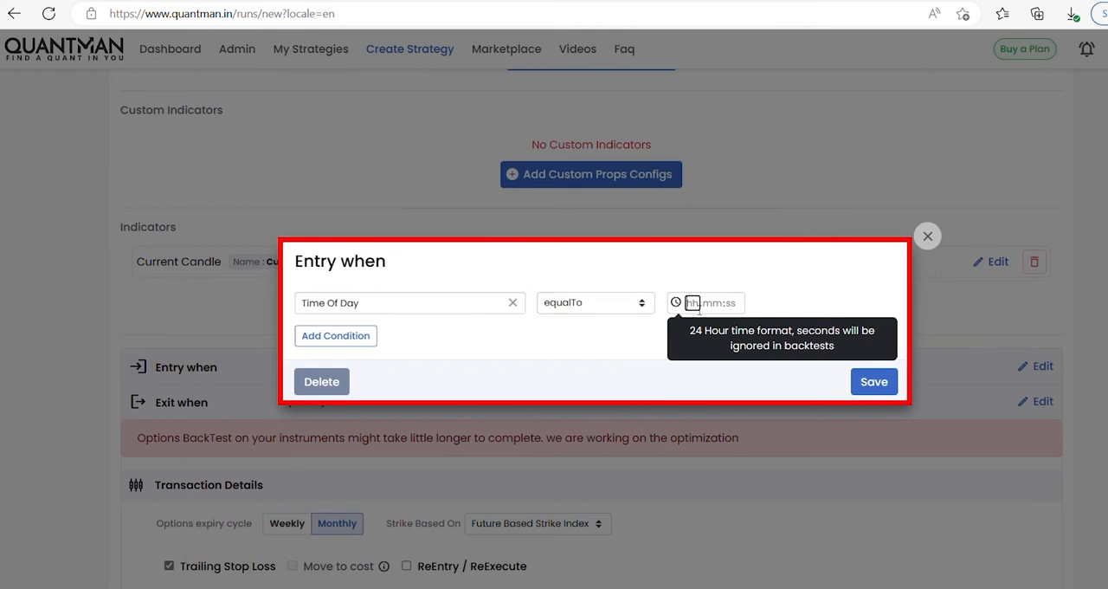
{"action": "type", "text": "09"}
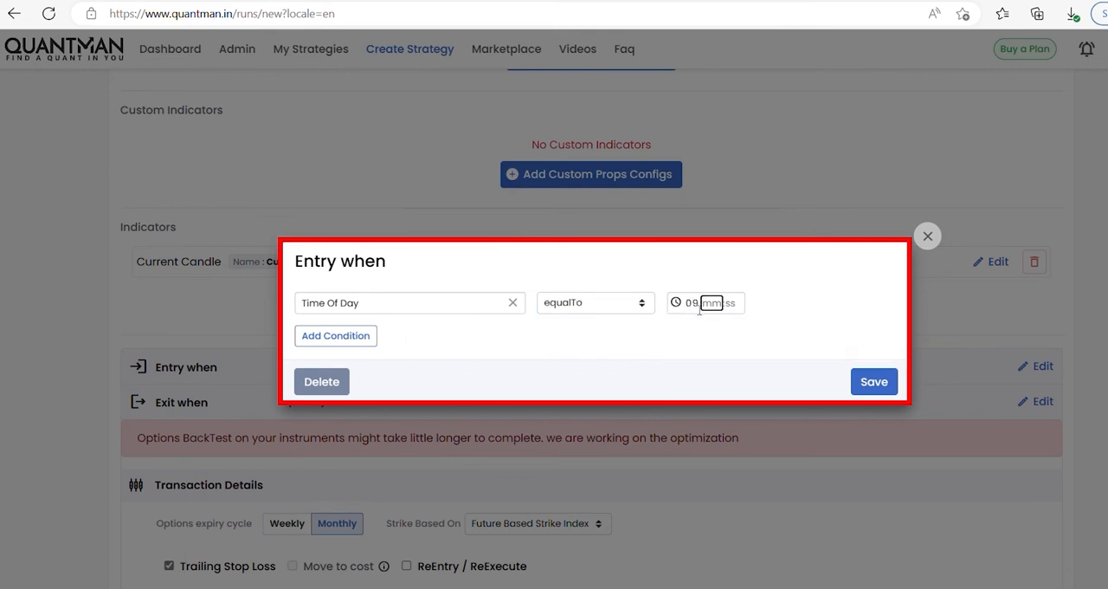
{"action": "type", "text": "20:0"}
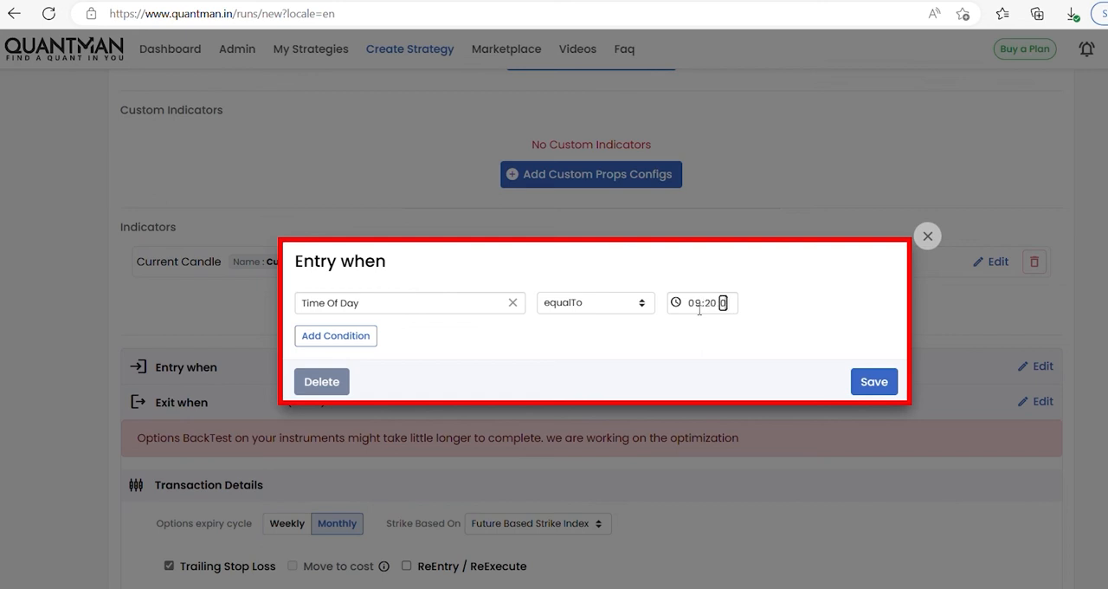
{"action": "left_click", "coordinate": [874, 381]}
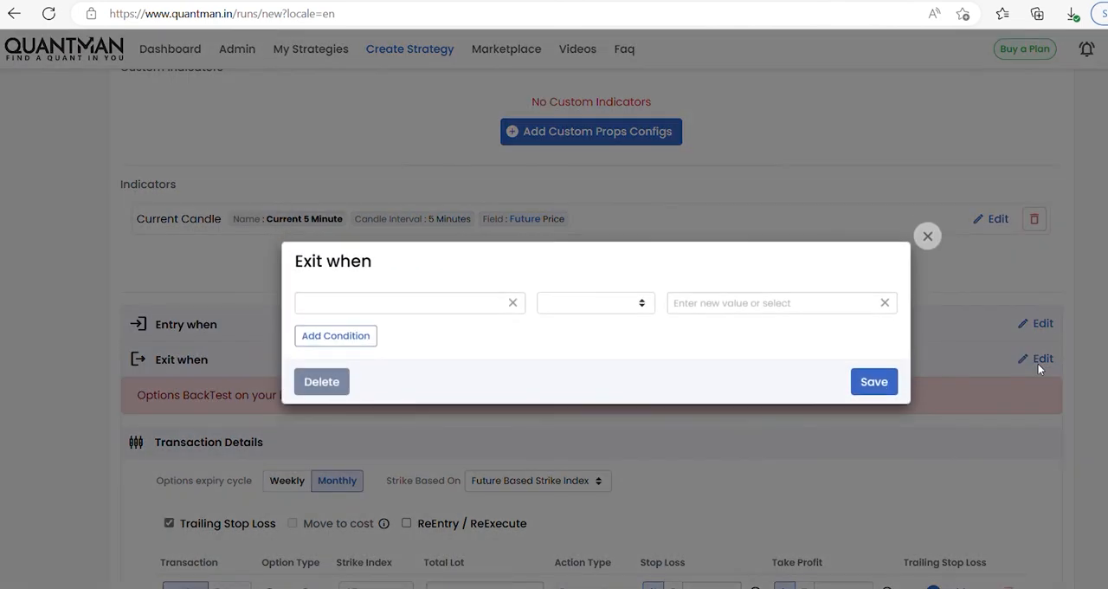
Save the exit condition as Time Of Day equalTo 15:25
{"action": "left_click", "coordinate": [402, 302]}
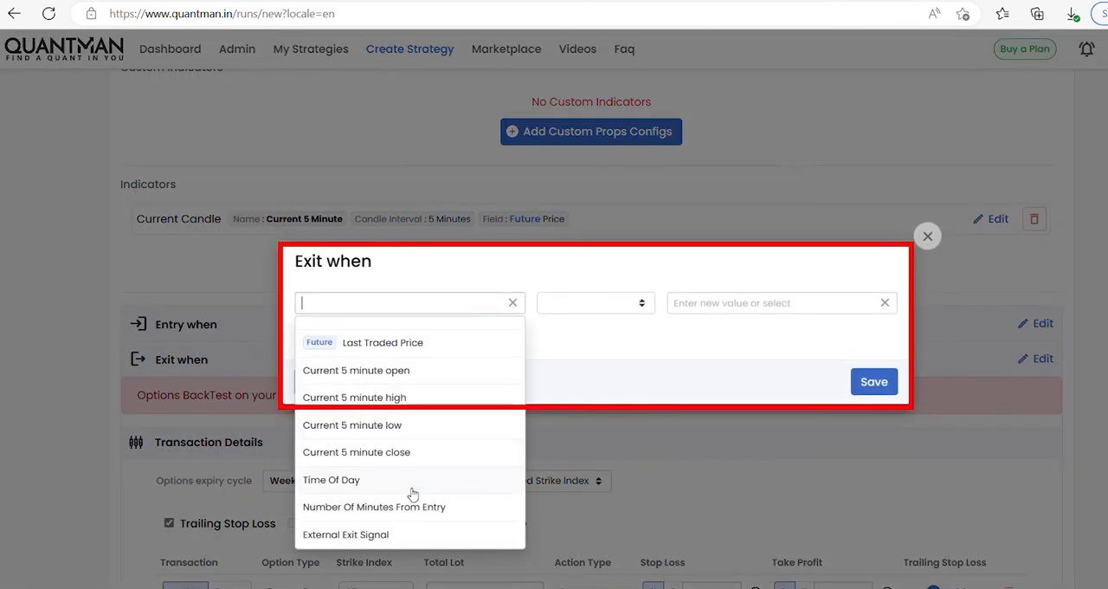
{"action": "left_click", "coordinate": [330, 479]}
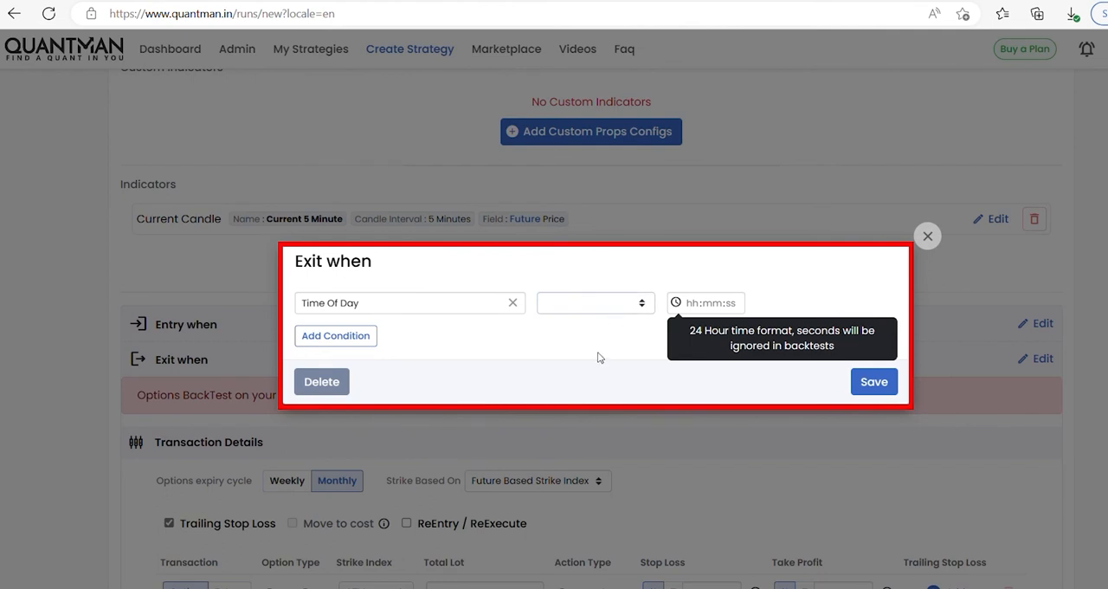
{"action": "left_click", "coordinate": [593, 302]}
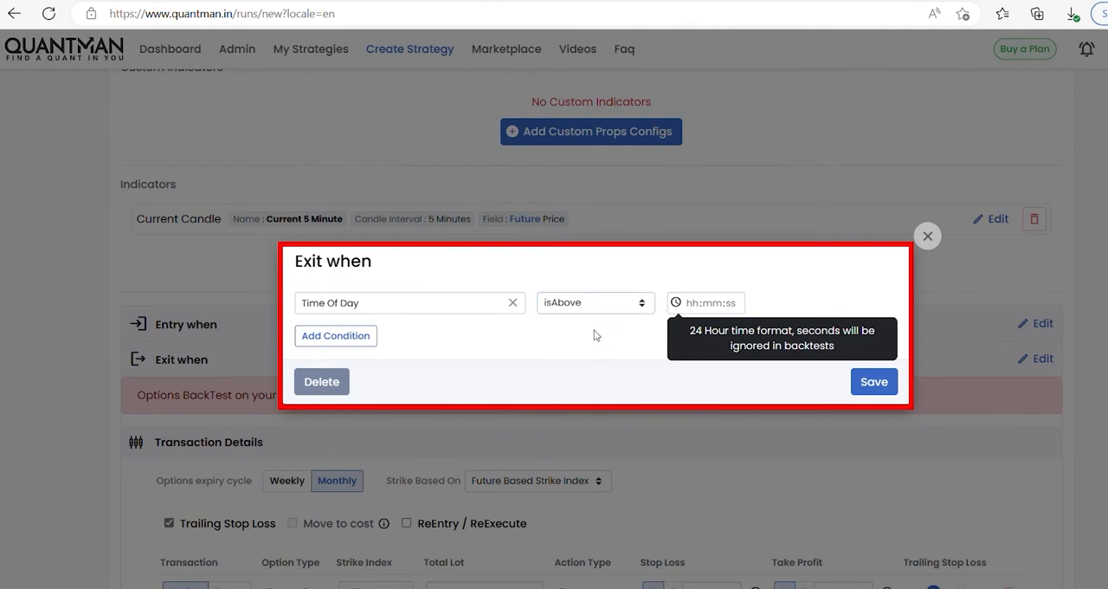
{"action": "left_click", "coordinate": [596, 302]}
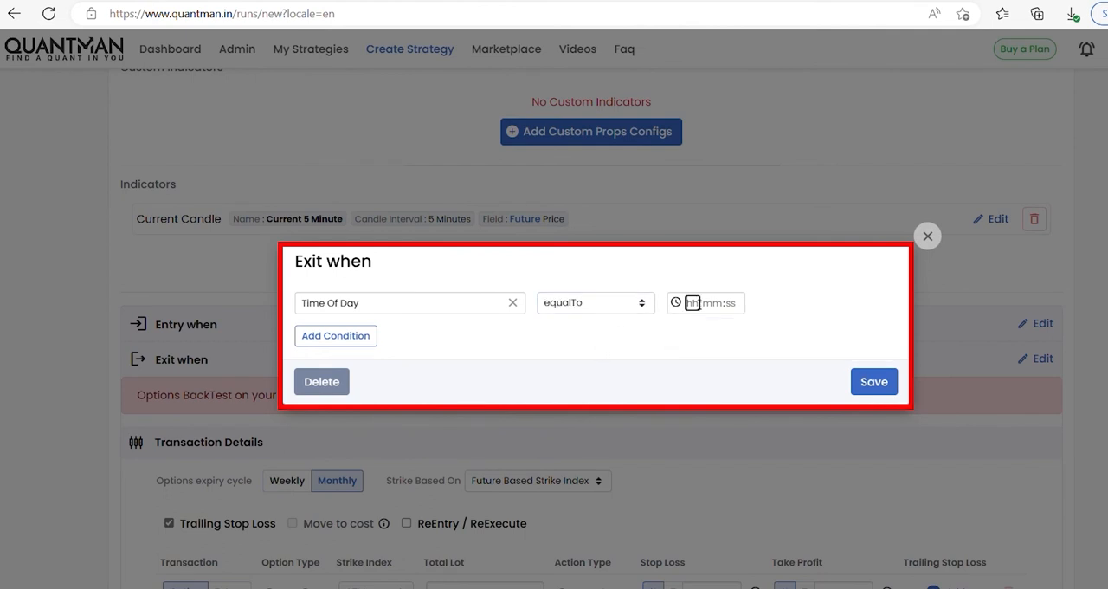
{"action": "type", "text": "15:02"}
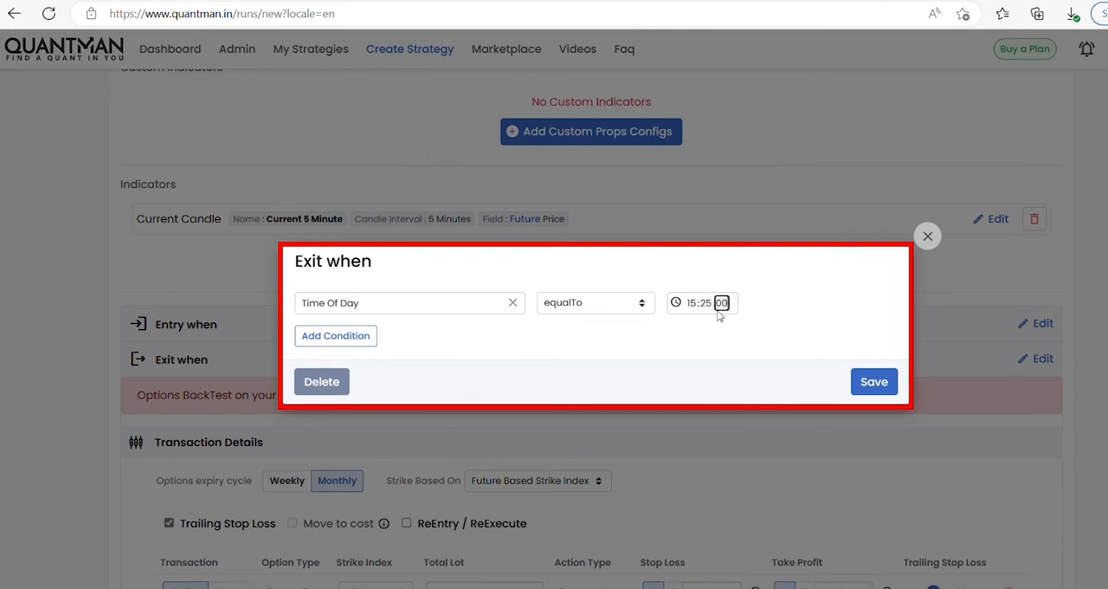
{"action": "left_click", "coordinate": [874, 381]}
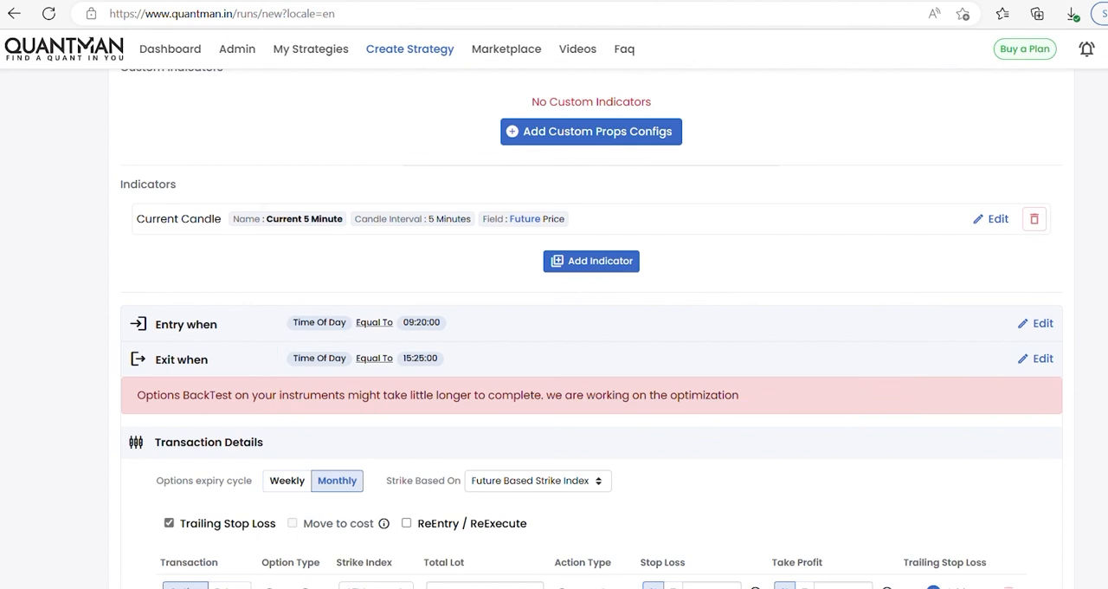
Configure the leg as weekly CE, strike by premium 100, Sell, stop loss 25%
{"action": "scroll", "scroll_direction": "down", "scroll_amount": 3}
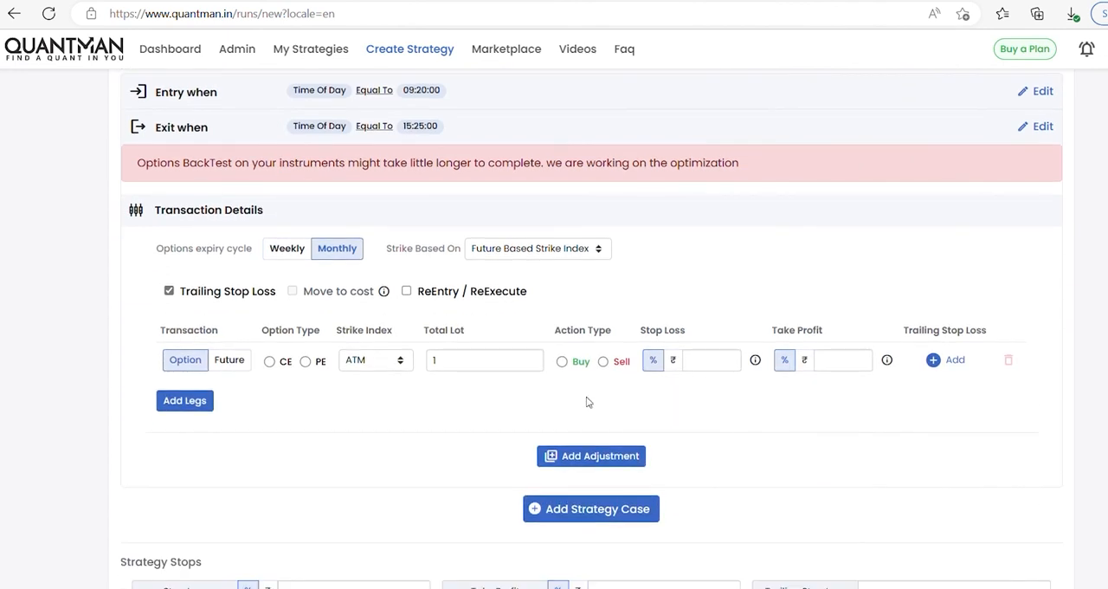
{"action": "left_click", "coordinate": [286, 248]}
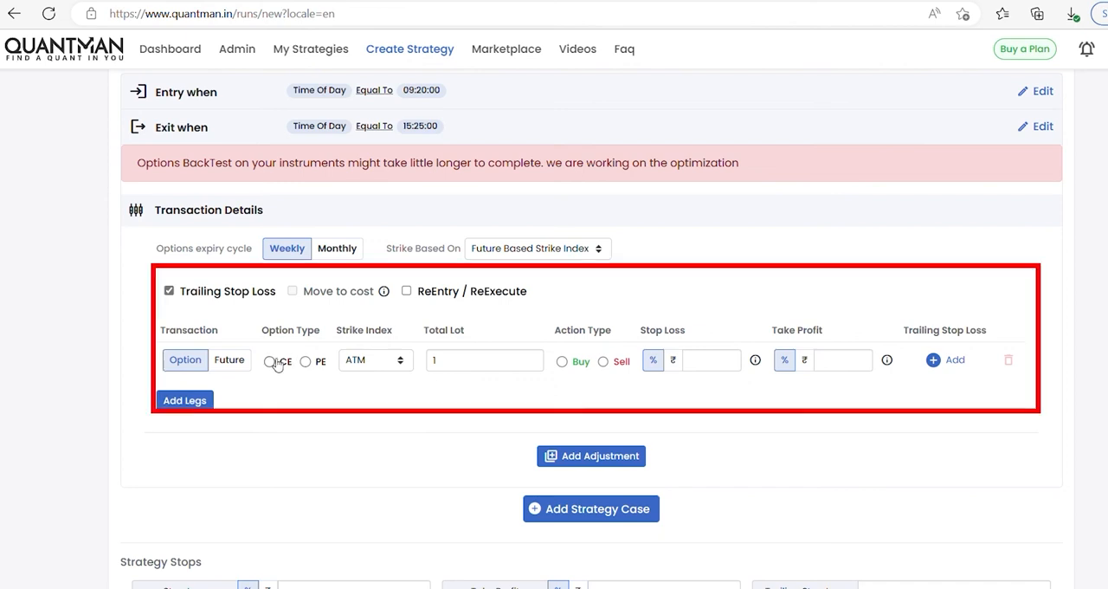
{"action": "left_click", "coordinate": [270, 361]}
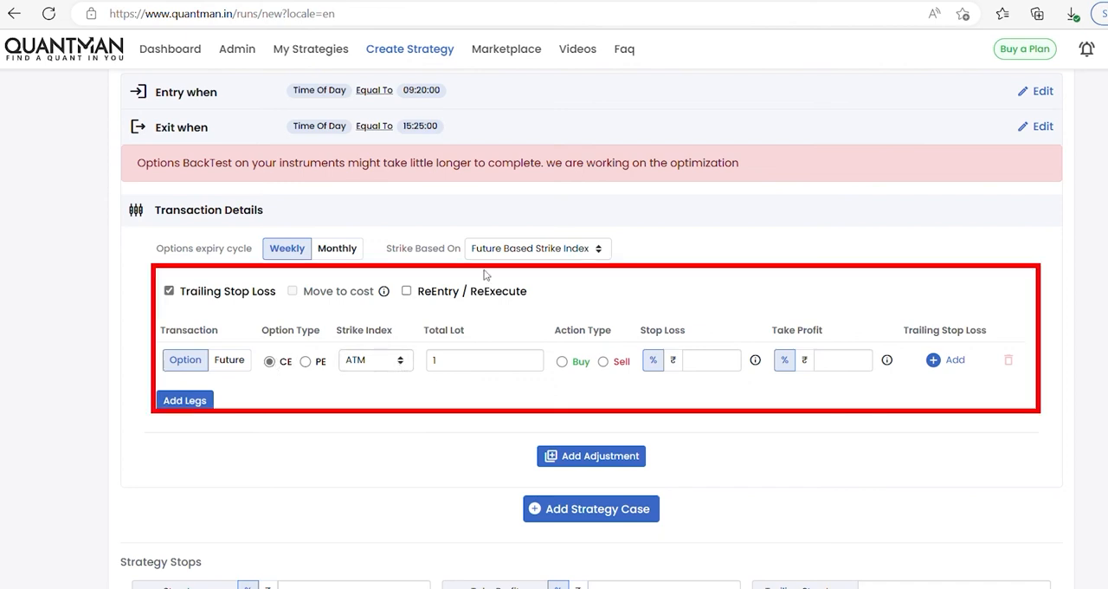
{"action": "left_click", "coordinate": [537, 249]}
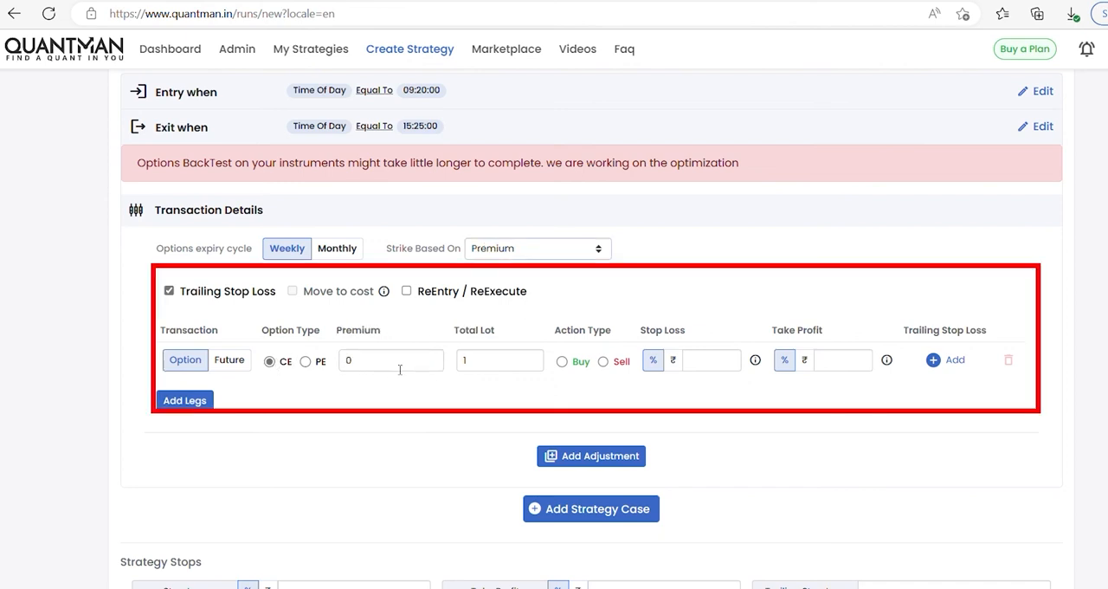
{"action": "type", "text": "100"}
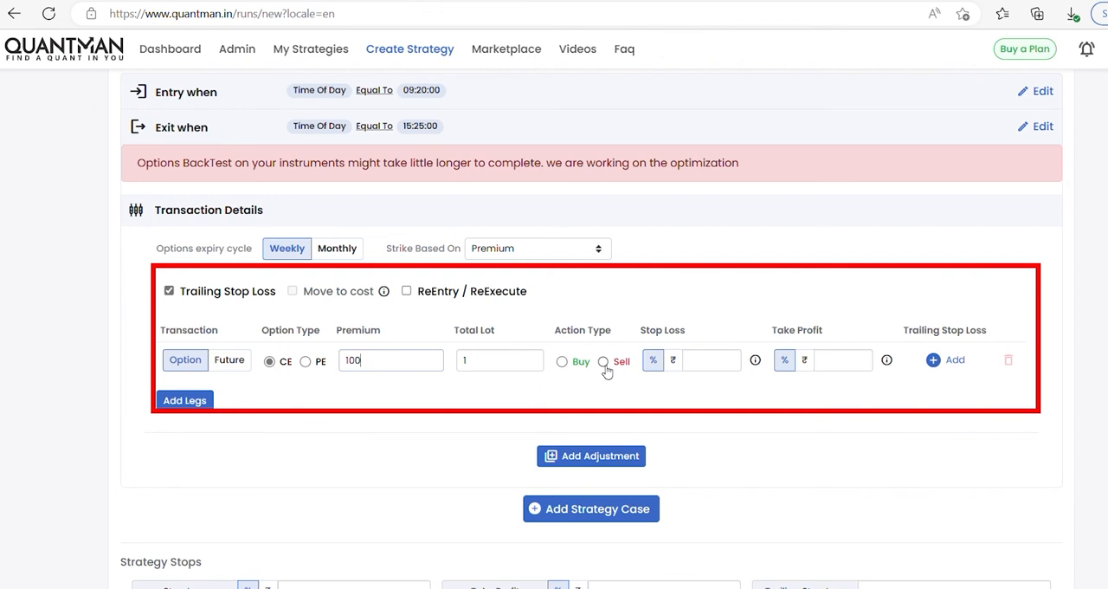
{"action": "left_click", "coordinate": [604, 361]}
{"action": "type", "text": "25"}
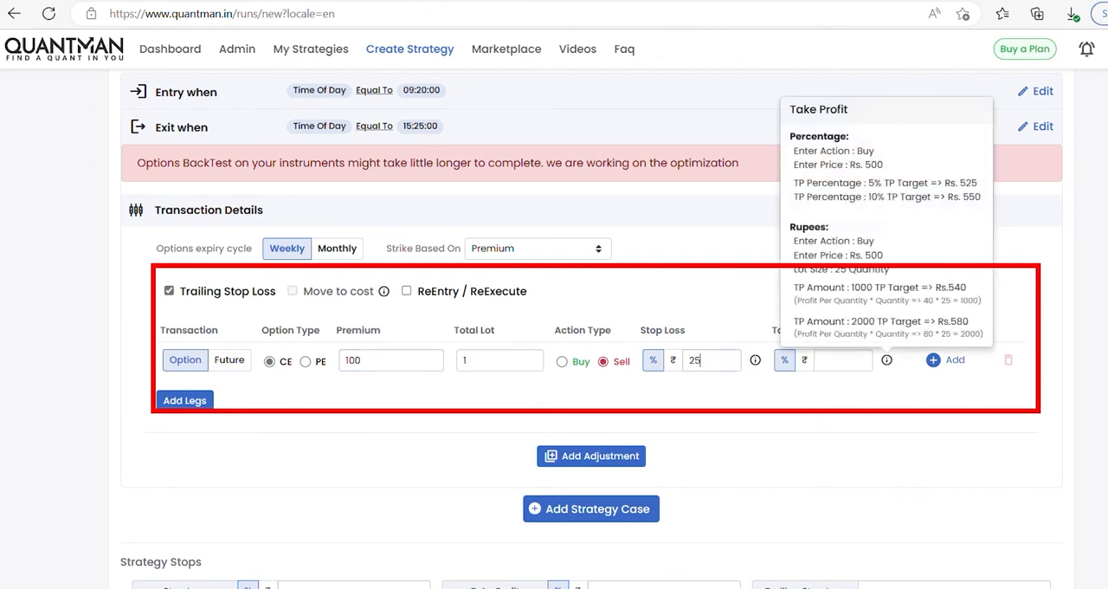
{"action": "scroll", "scroll_direction": "down", "scroll_amount": 3}
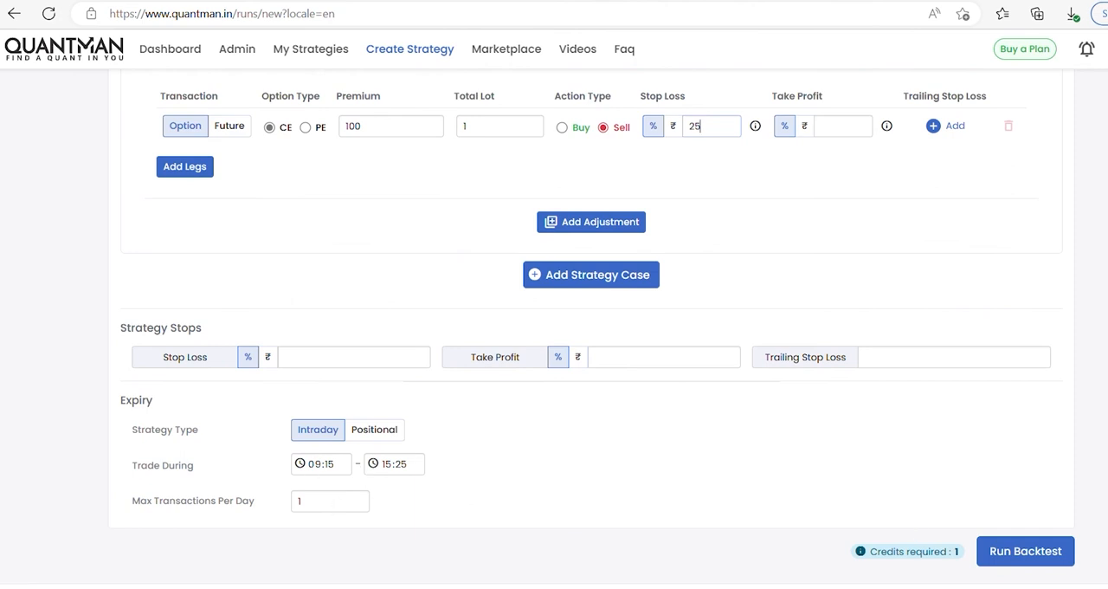